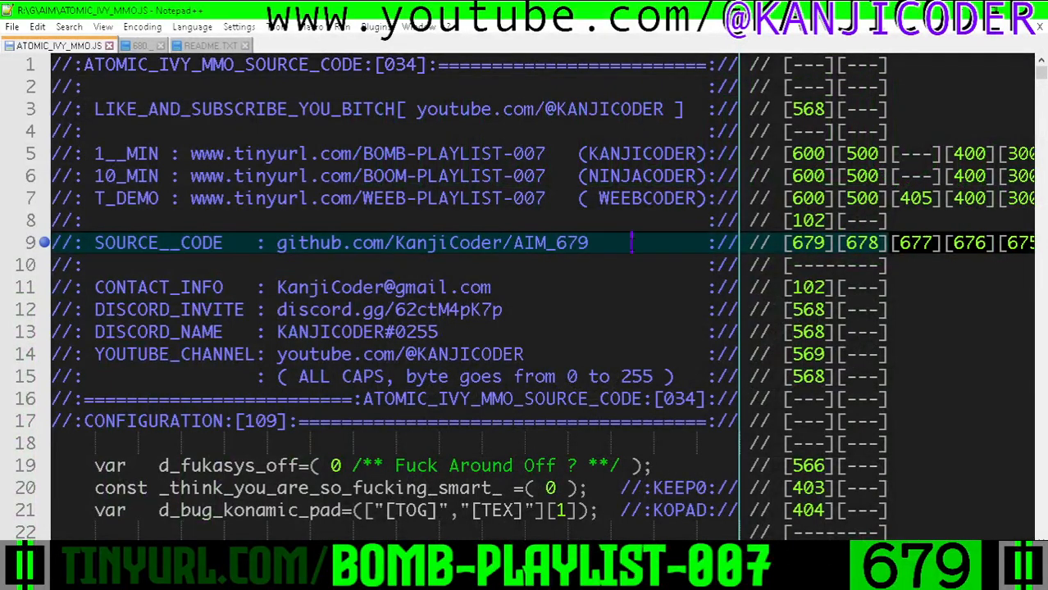
pyautogui.scroll(-3)
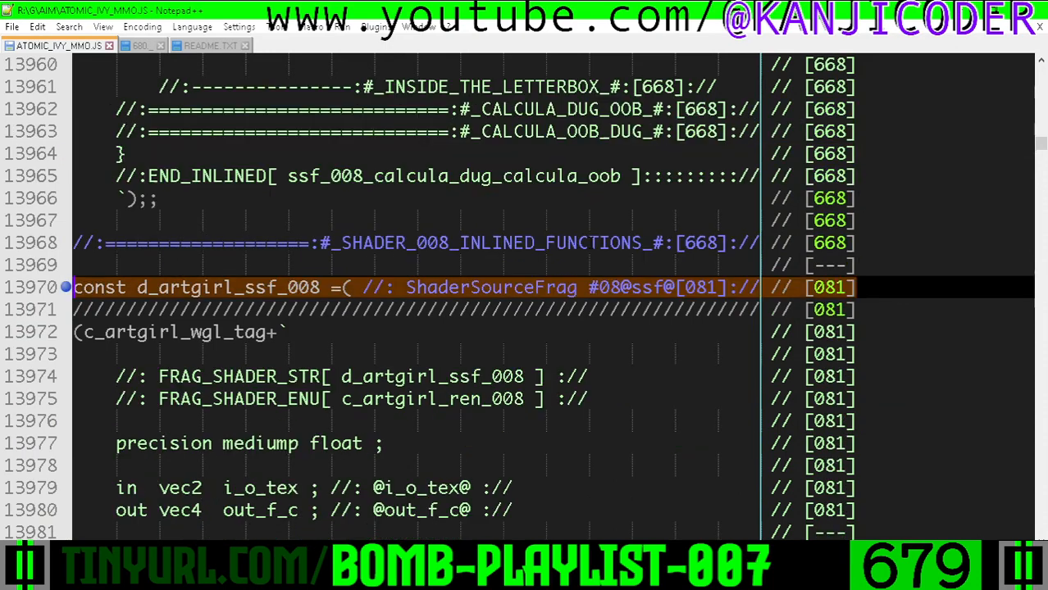
pyautogui.scroll(-3)
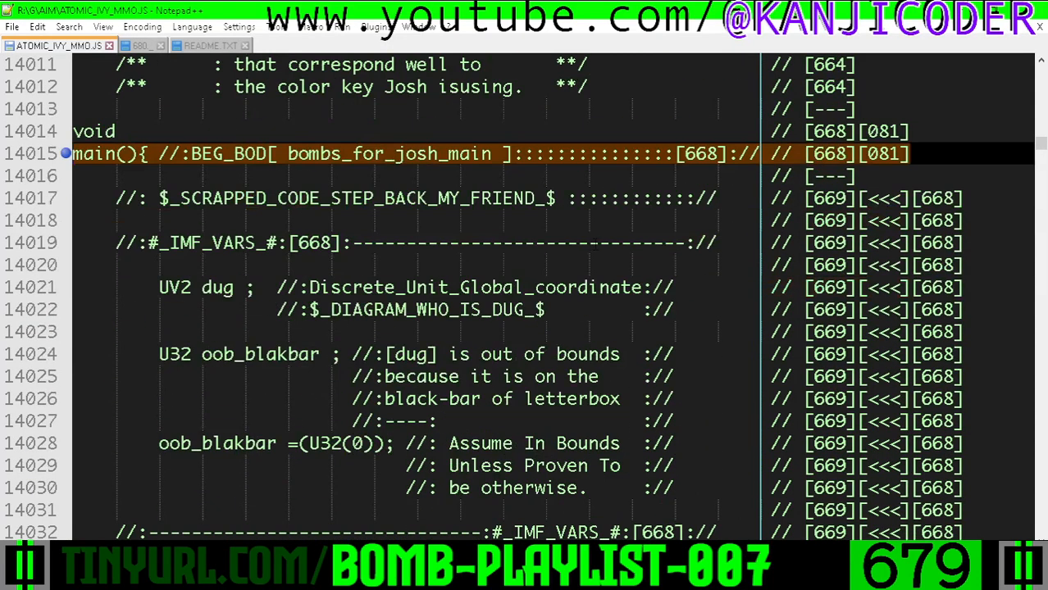
pyautogui.scroll(-3)
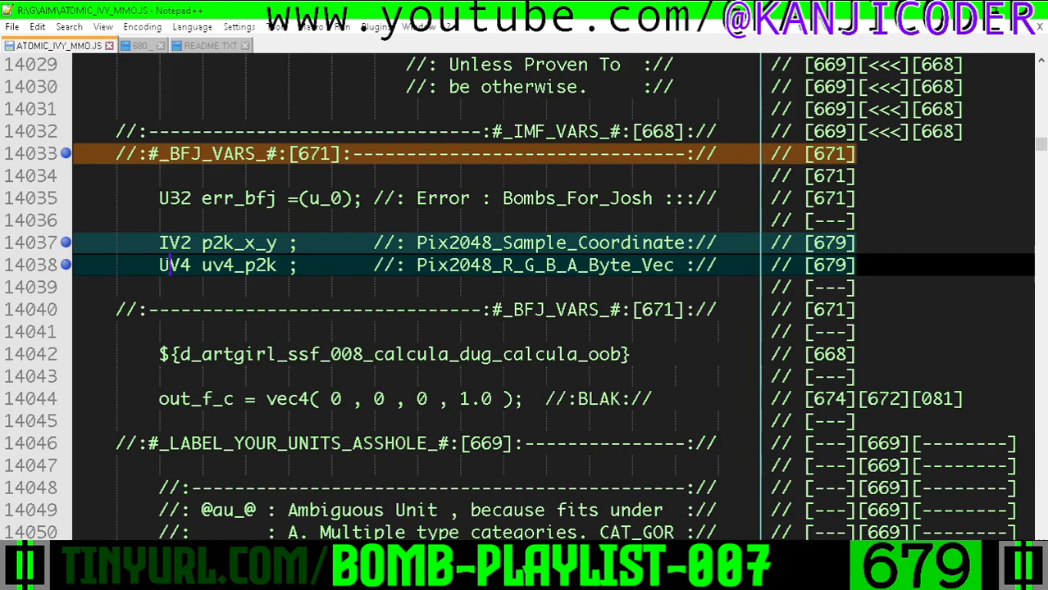
pyautogui.doubleClick(240, 242)
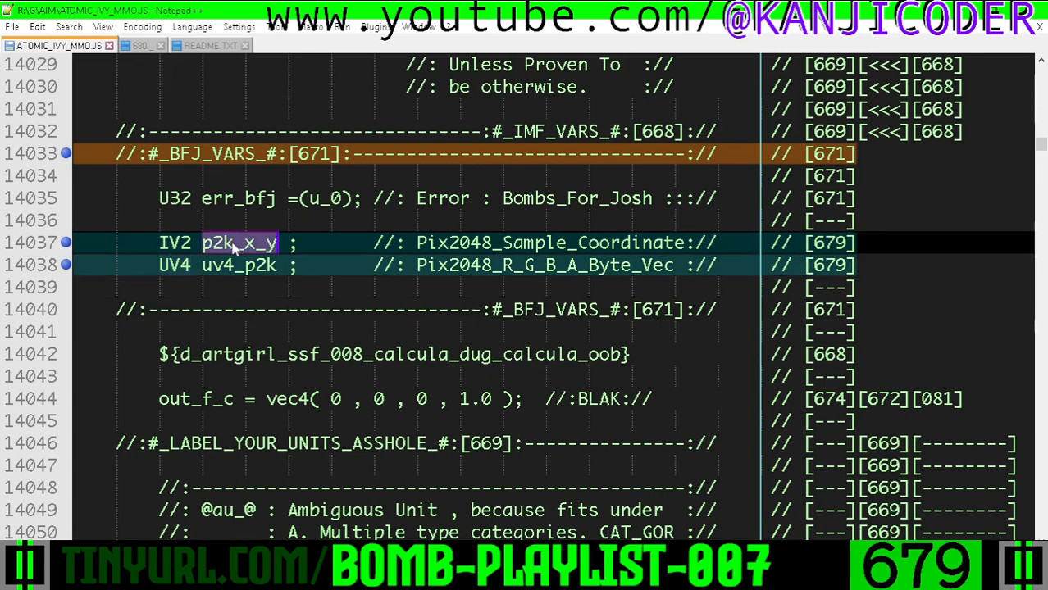
pyautogui.scroll(-3)
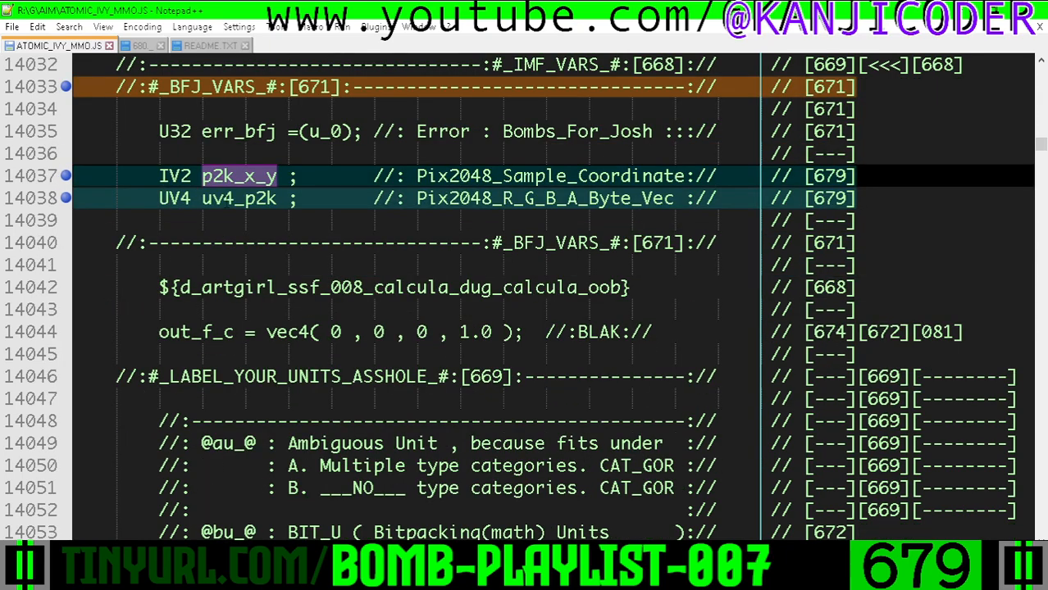
pyautogui.scroll(-3)
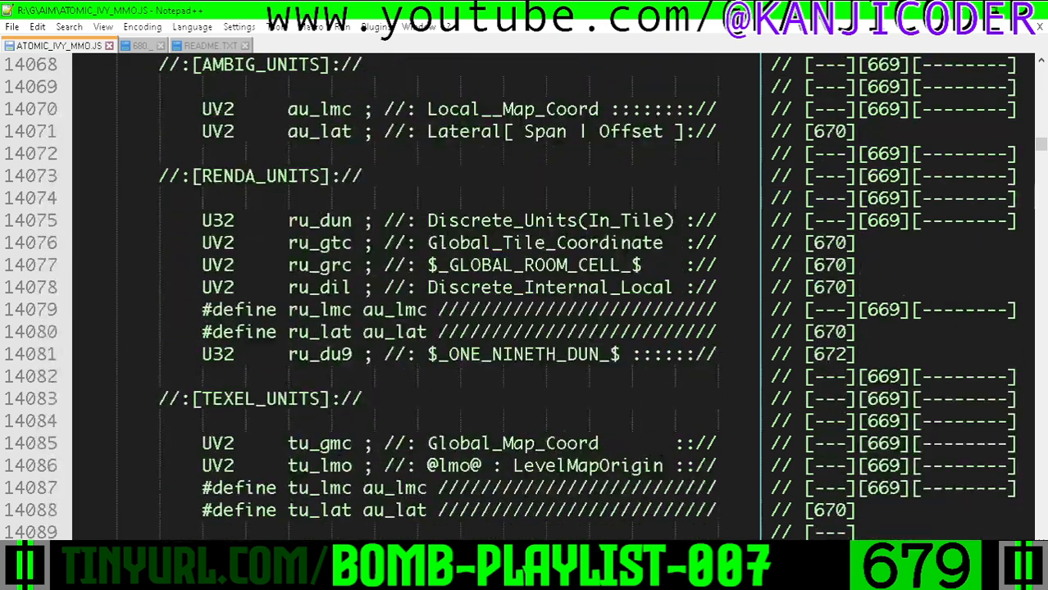
pyautogui.scroll(-3)
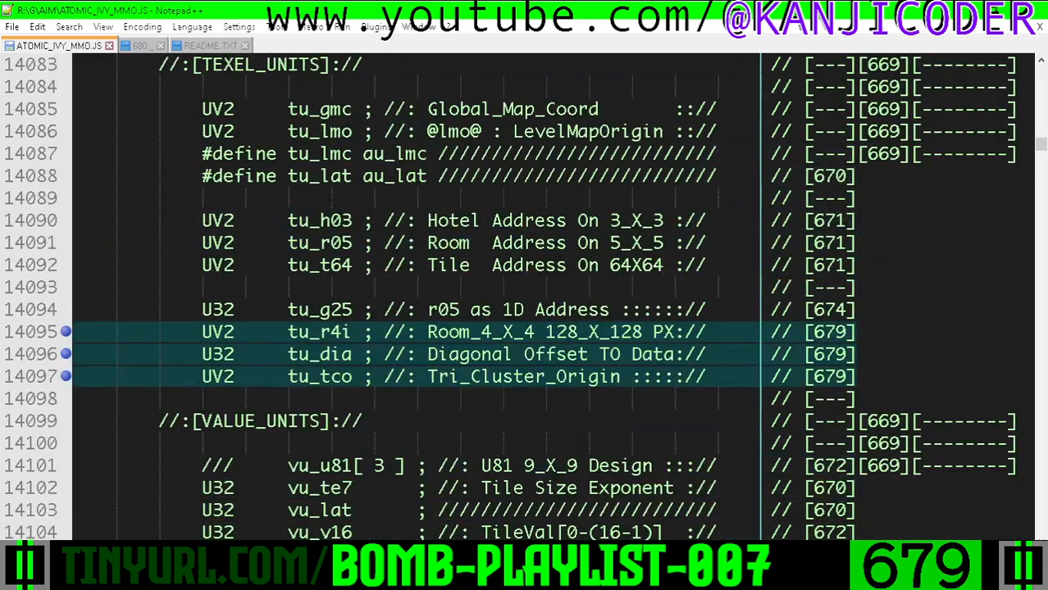
pyautogui.doubleClick(261, 64)
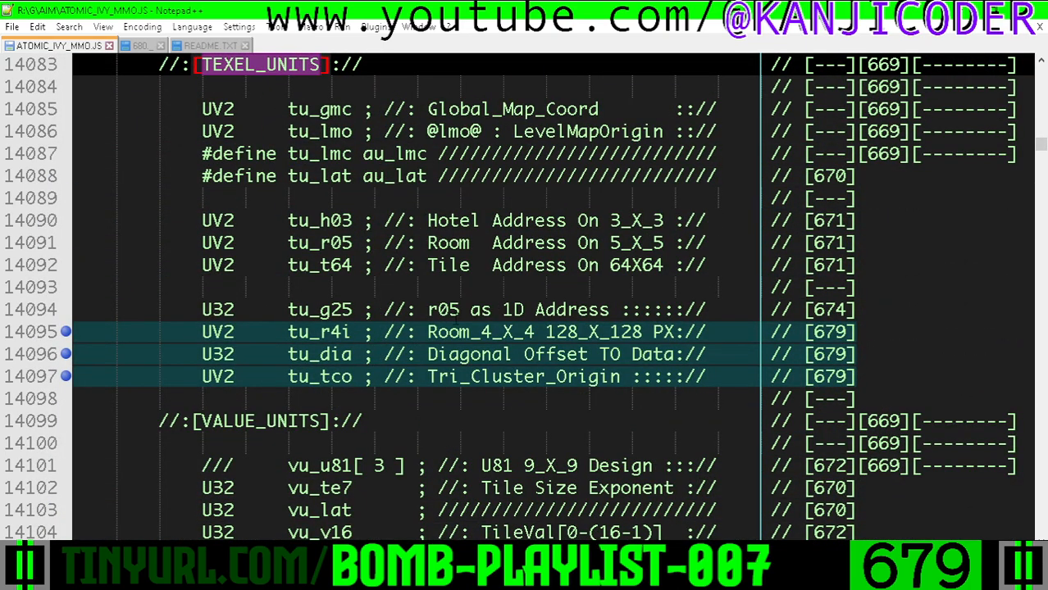
pyautogui.scroll(-3)
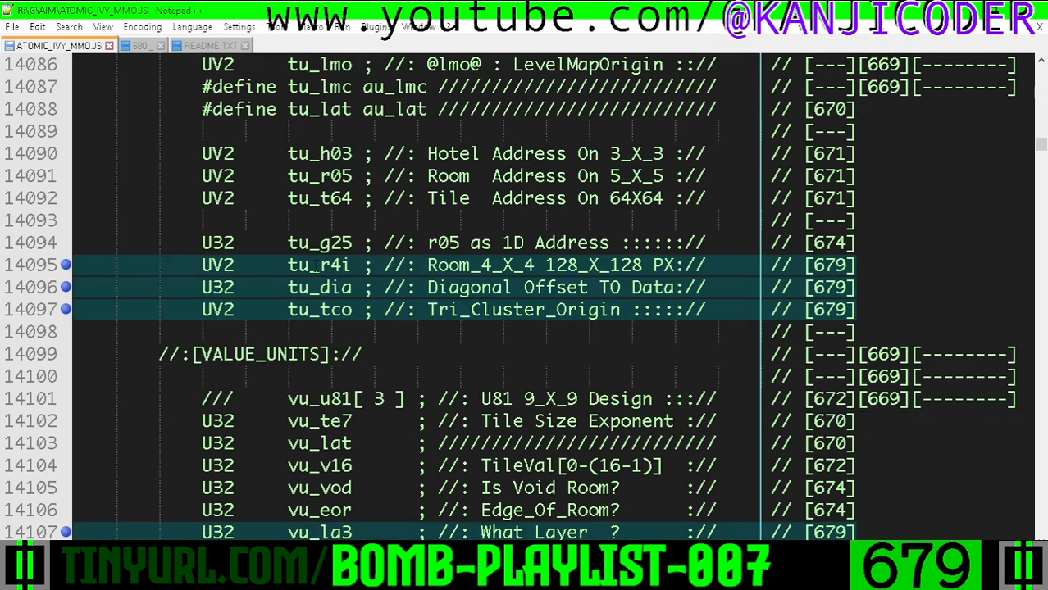
pyautogui.doubleClick(318, 266)
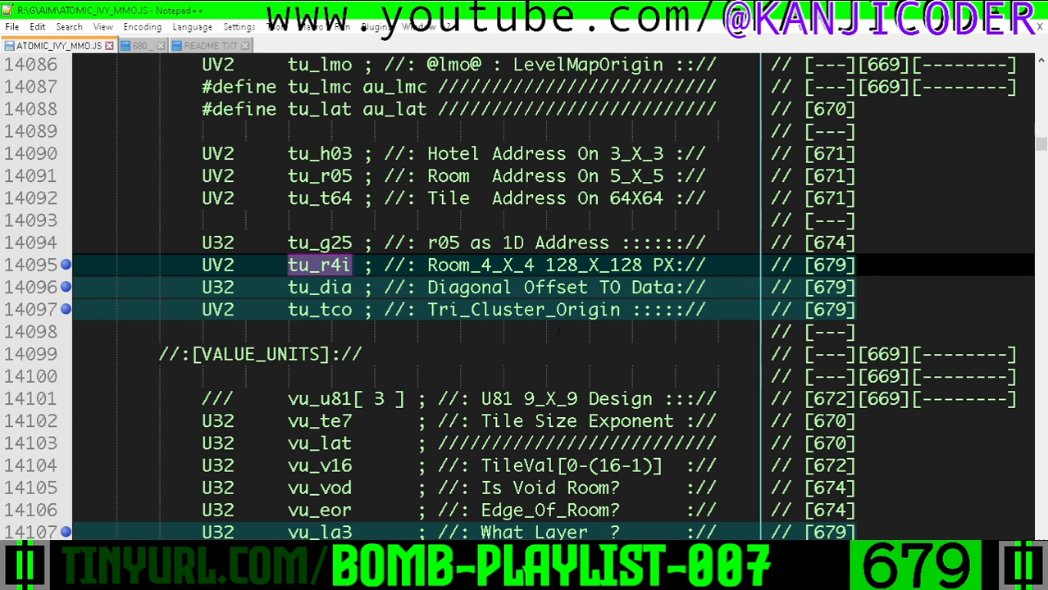
pyautogui.doubleClick(592, 265)
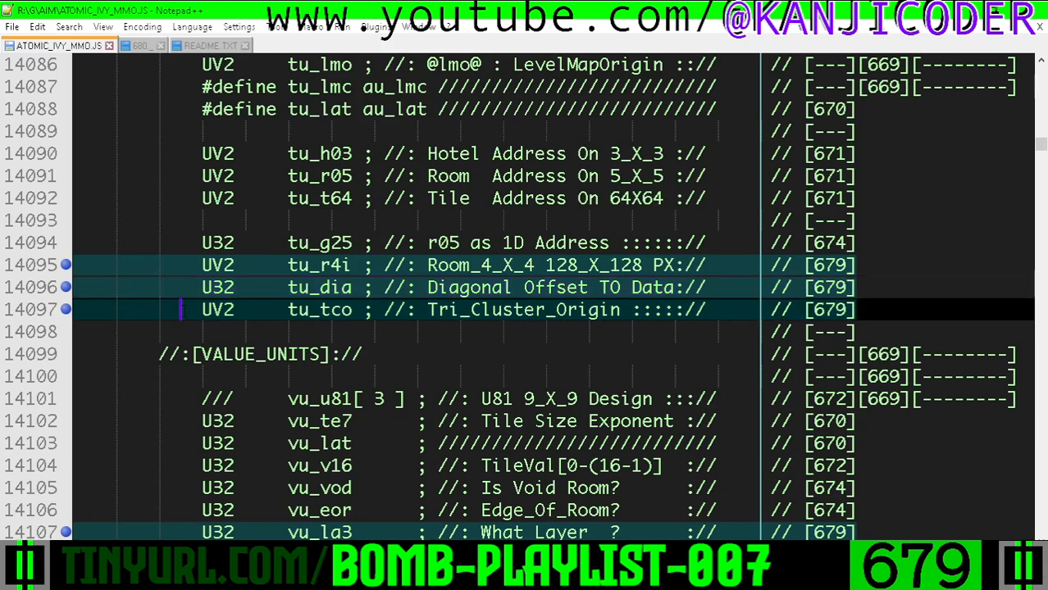
pyautogui.doubleClick(522, 308)
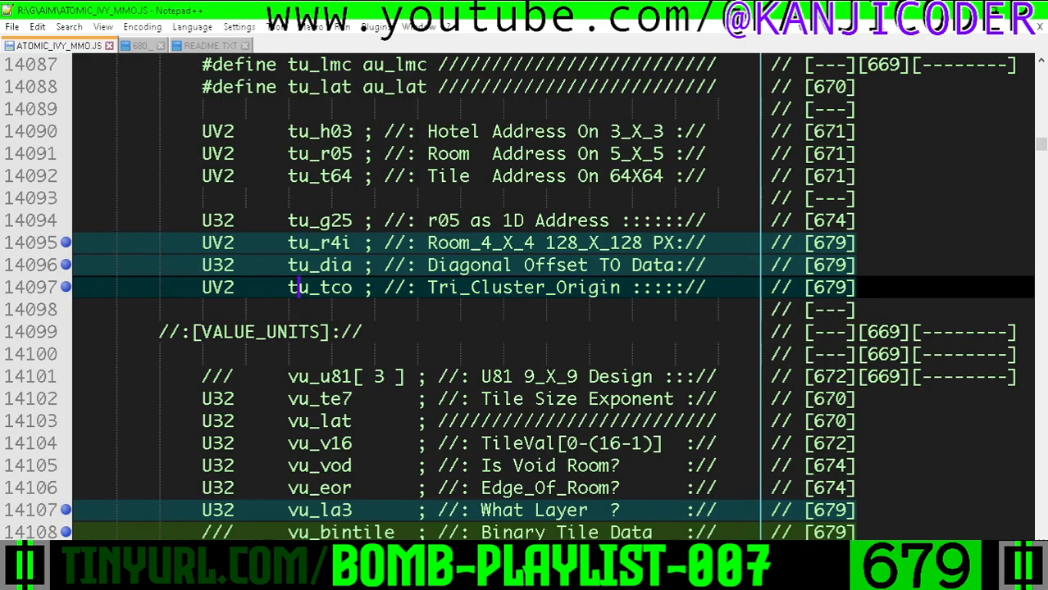
pyautogui.scroll(-3)
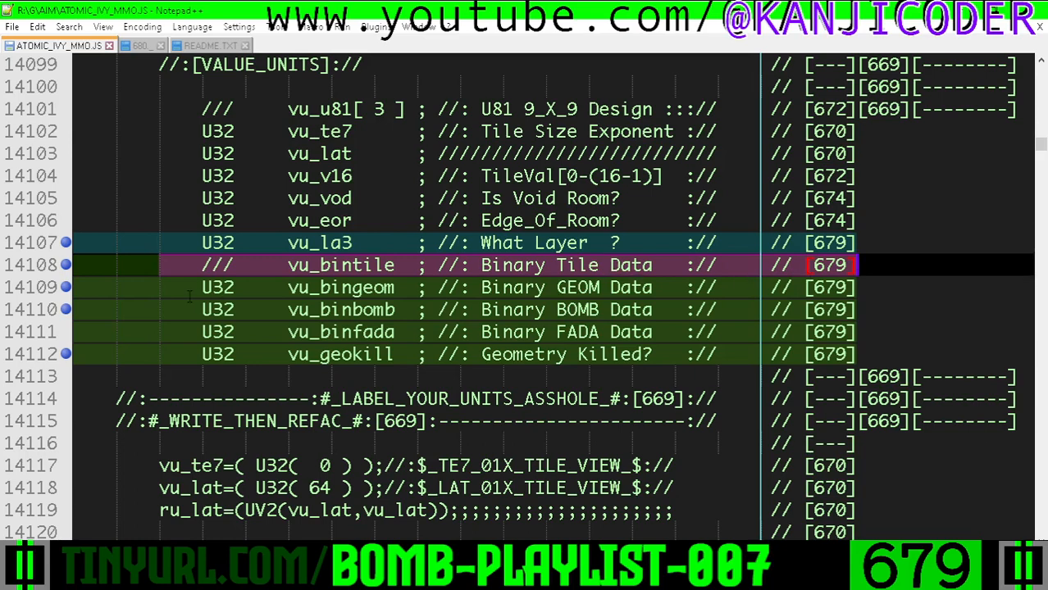
pyautogui.doubleClick(341, 309)
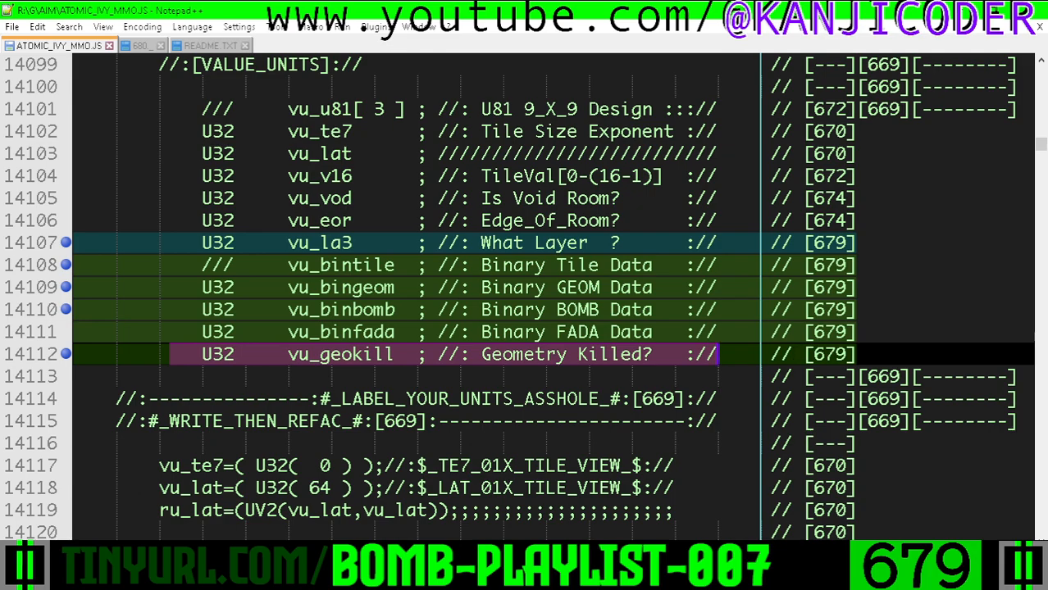
pyautogui.scroll(-3)
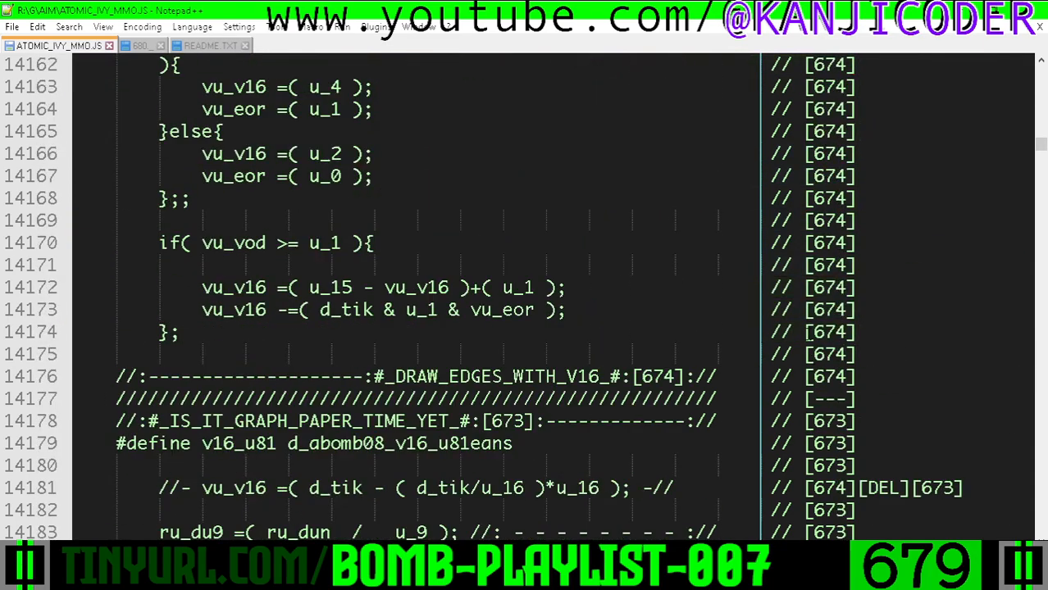
pyautogui.scroll(-3)
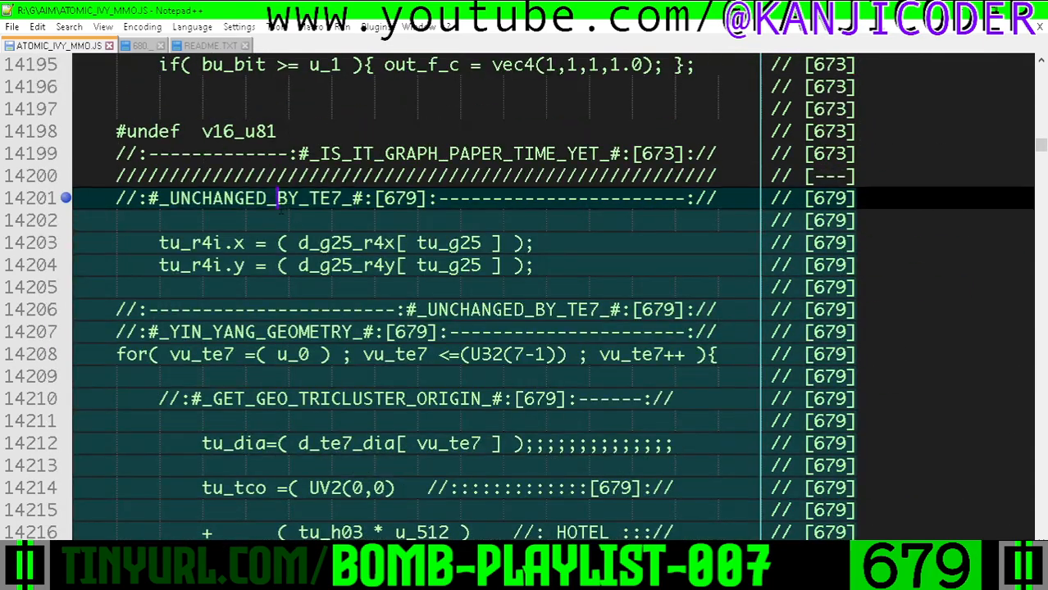
pyautogui.doubleClick(238, 197)
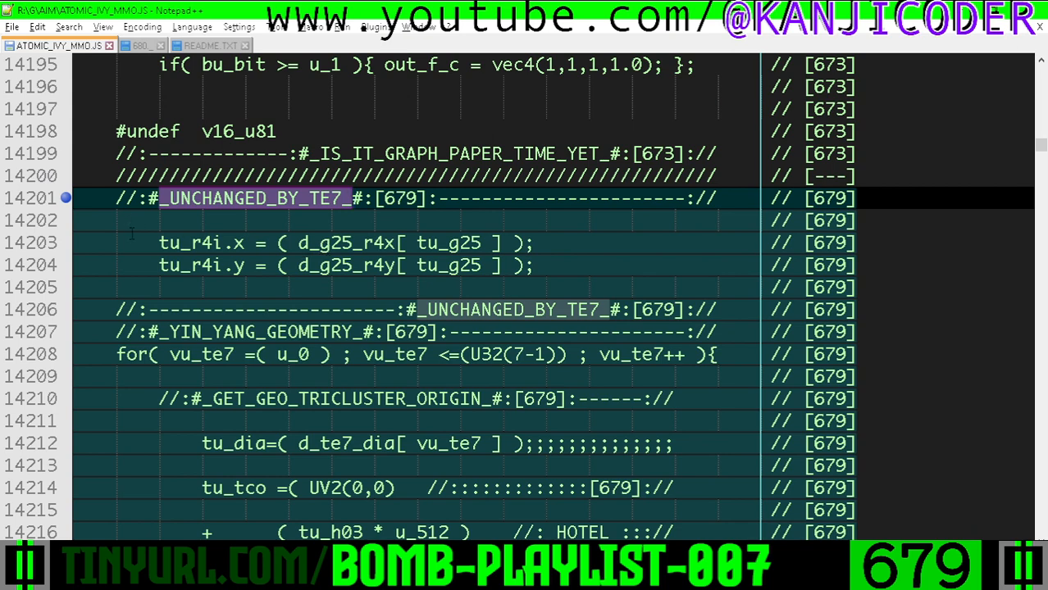
pyautogui.moveTo(131, 220); pyautogui.dragTo(565, 287)
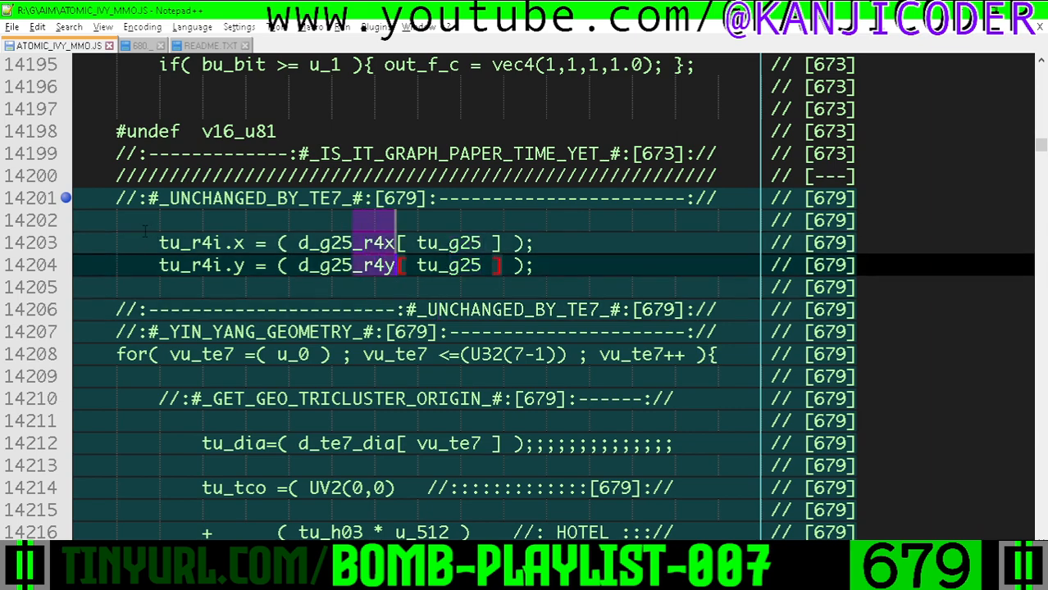
pyautogui.scroll(-3)
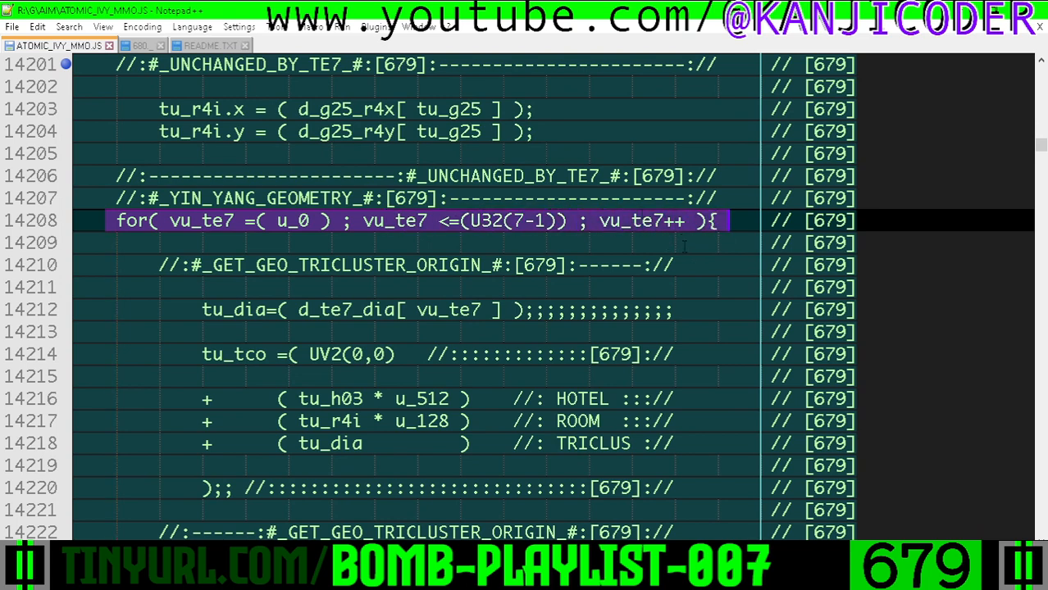
pyautogui.scroll(-3)
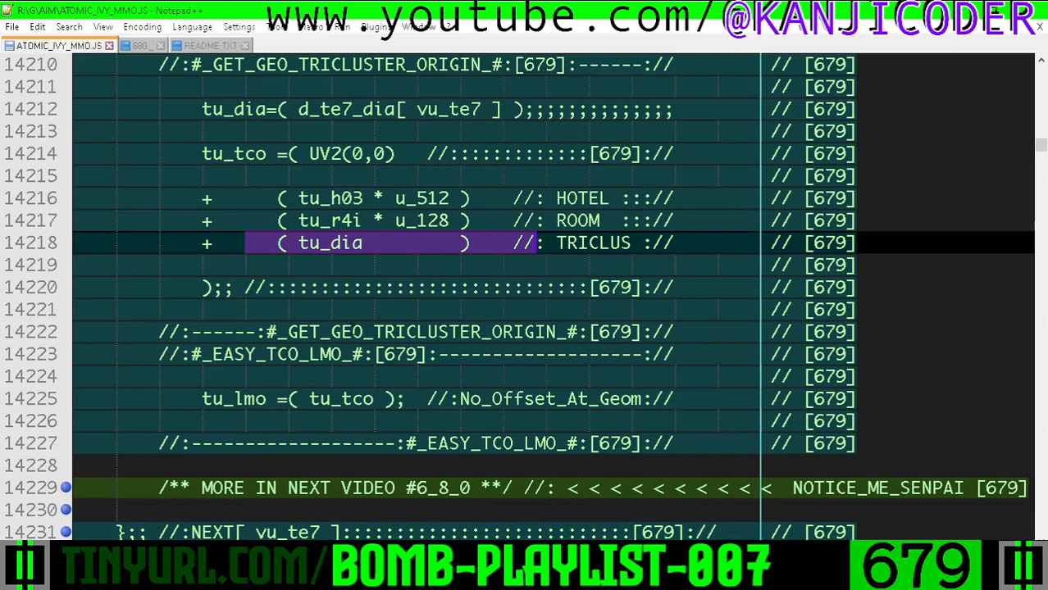
pyautogui.scroll(-3)
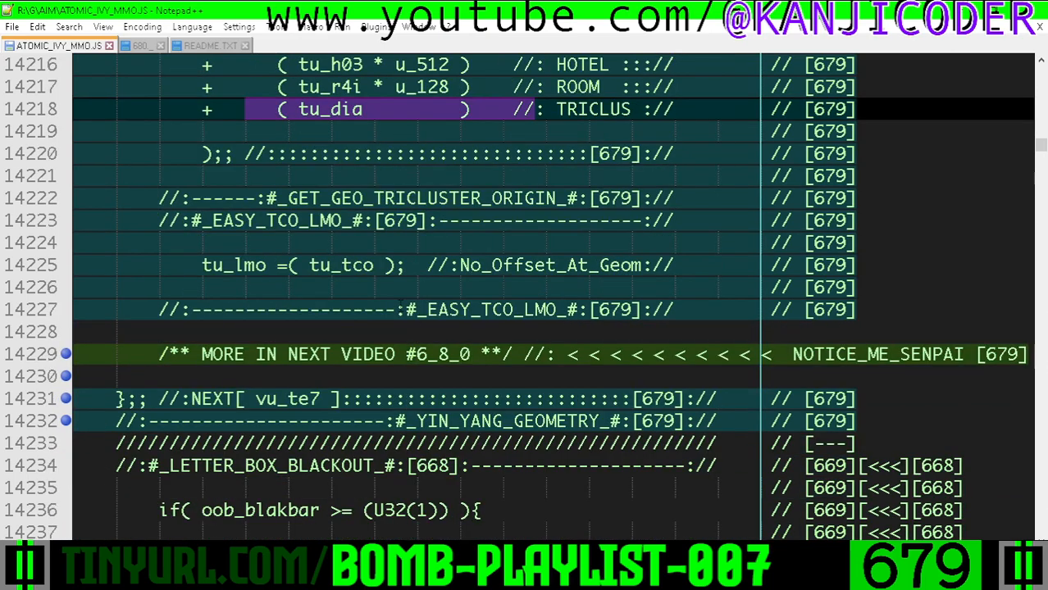
pyautogui.doubleClick(233, 265)
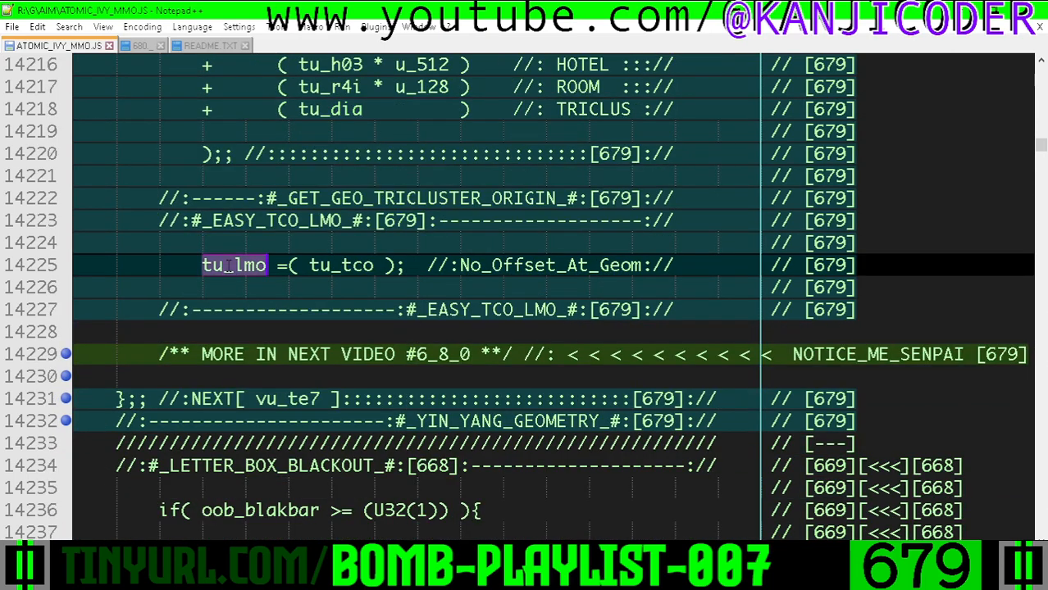
pyautogui.doubleClick(341, 266)
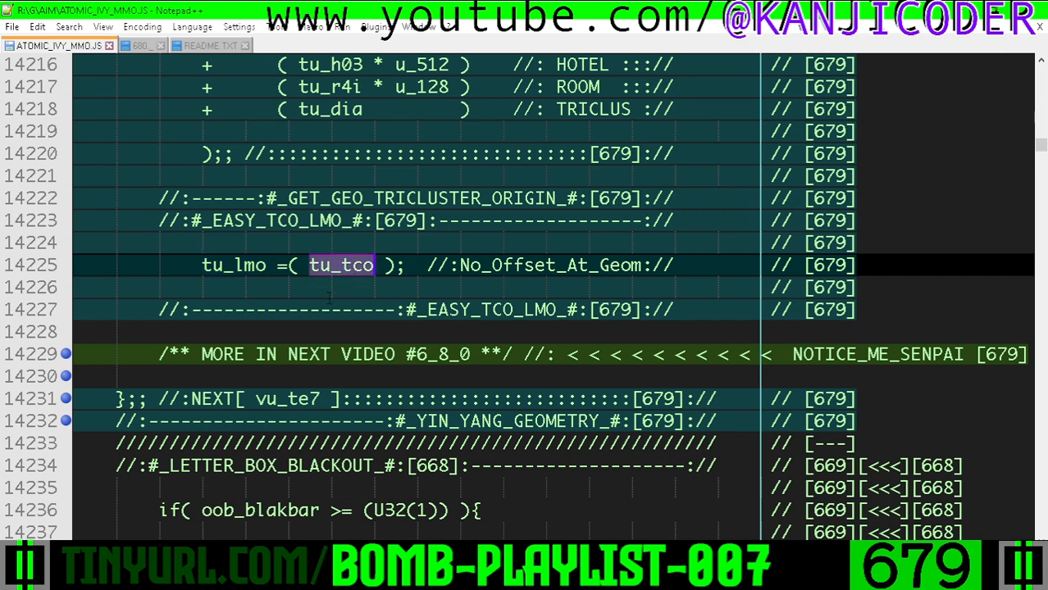
pyautogui.scroll(-3)
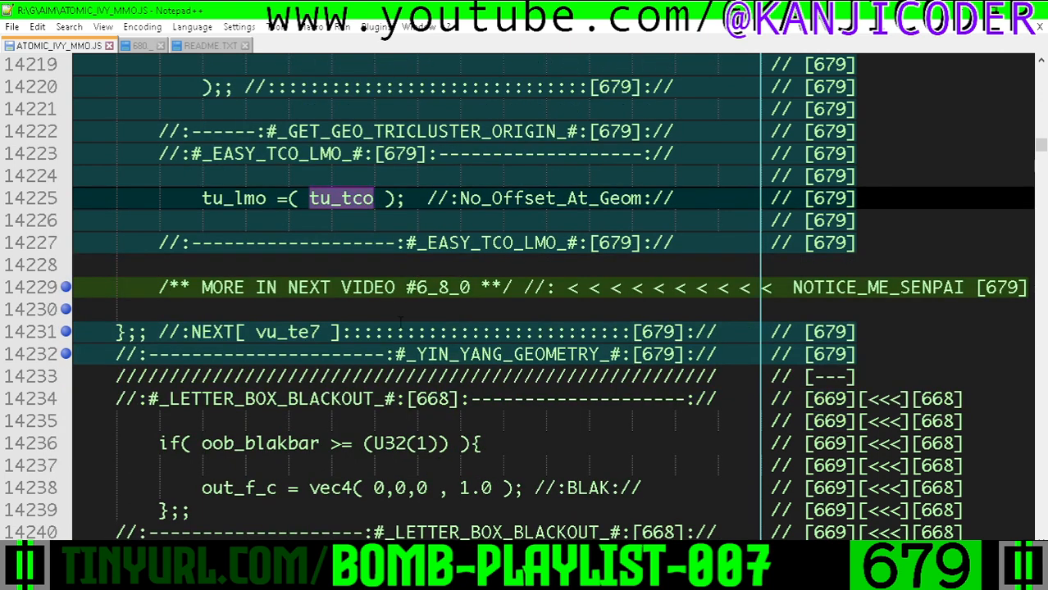